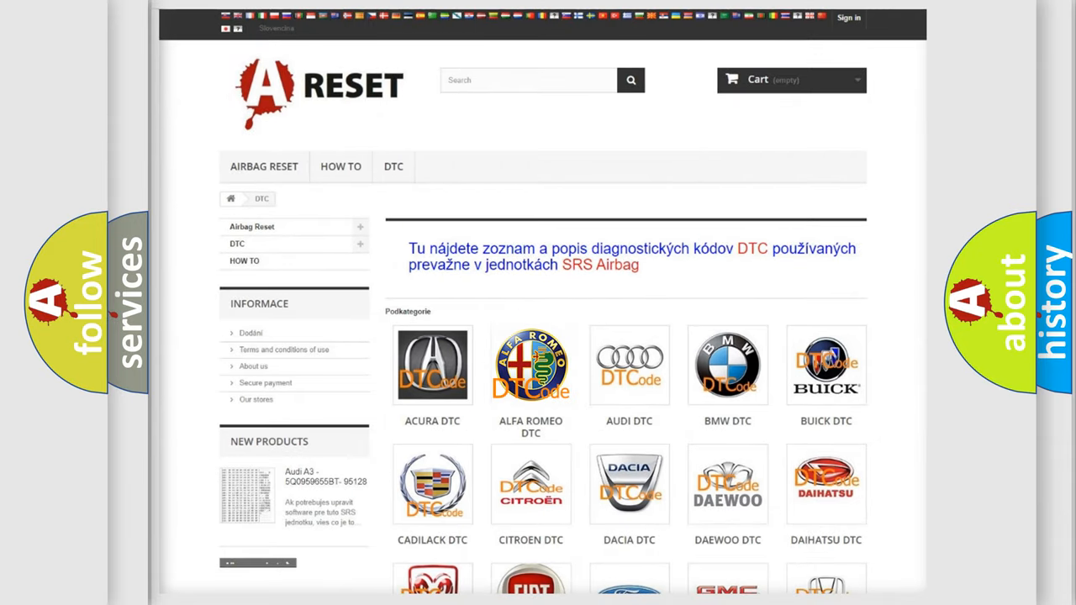
View the Alfa Romeo DTC list from the tile, scrolling through the B1xxx codes and back to top.
click(531, 364)
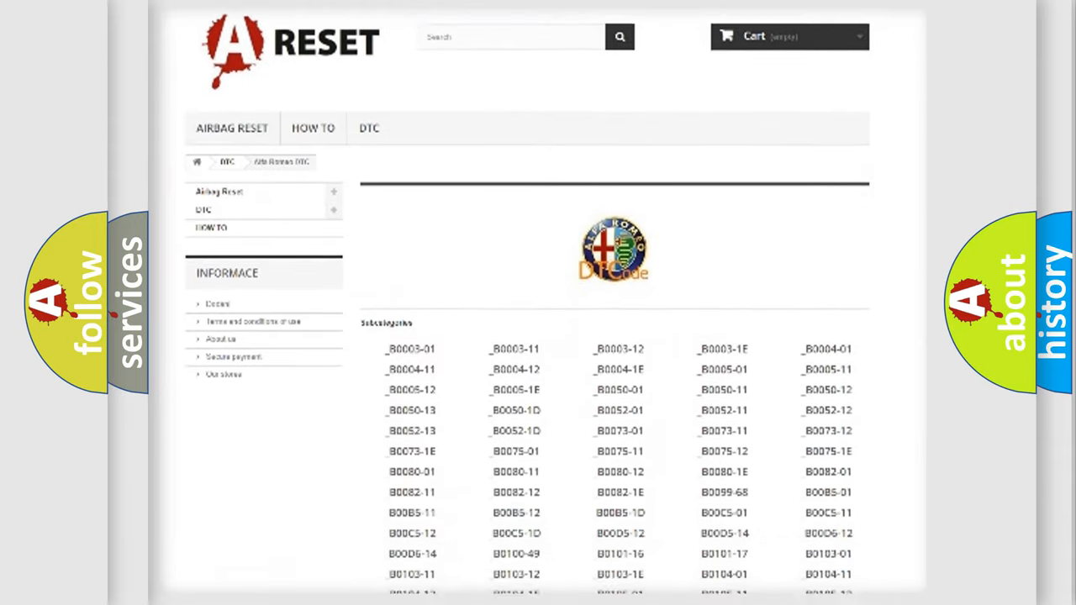
scroll(down, 3)
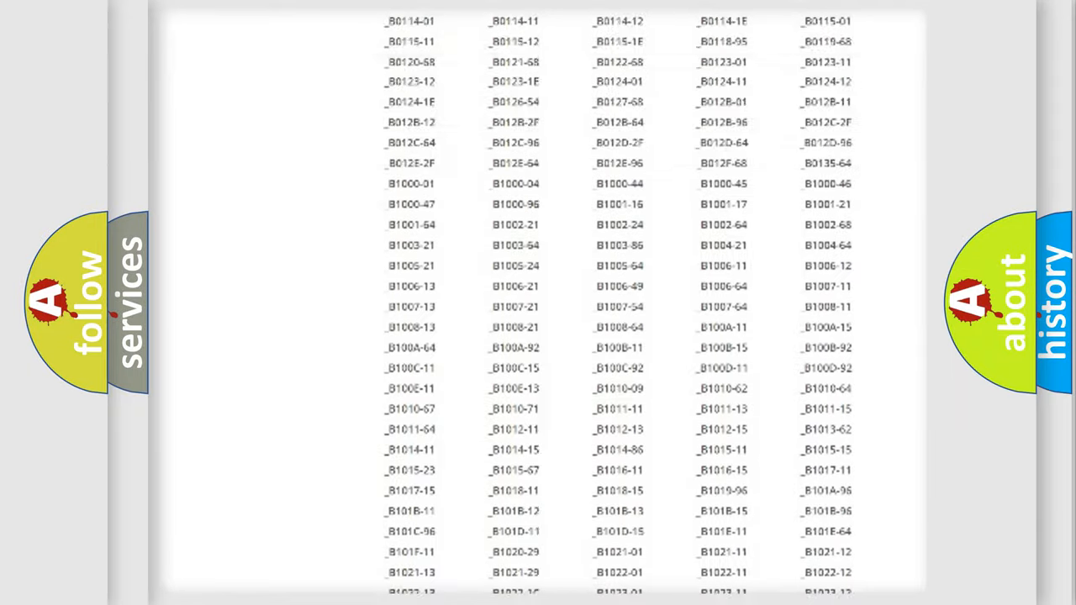
scroll(up, 3)
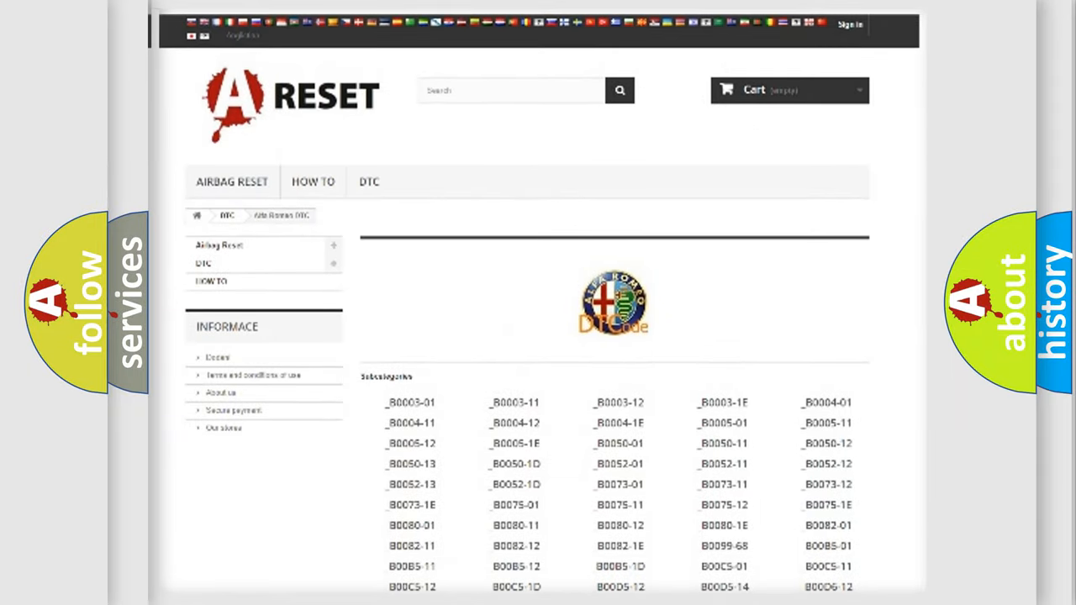